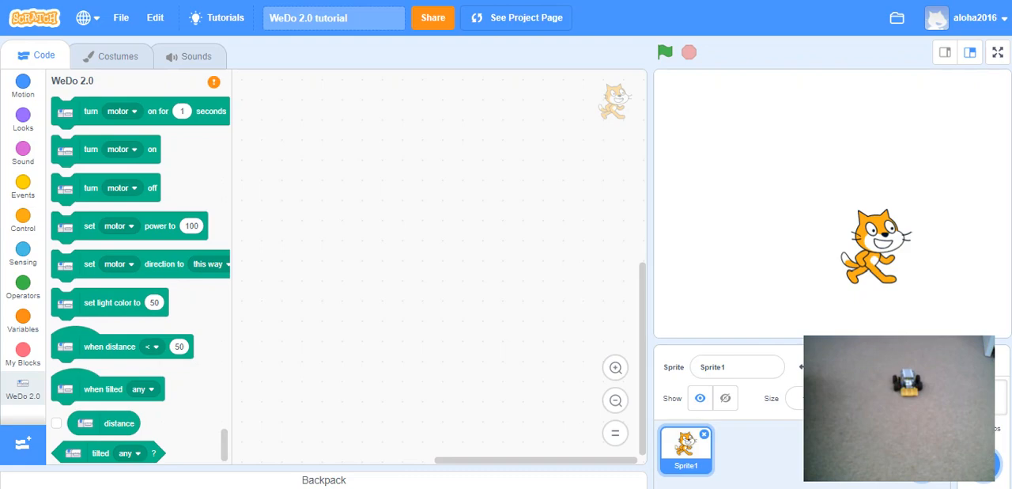
Browse the extension library down to the LEGO WeDo 2.0 setup information.
{"action": "left_click", "coordinate": [22, 444]}
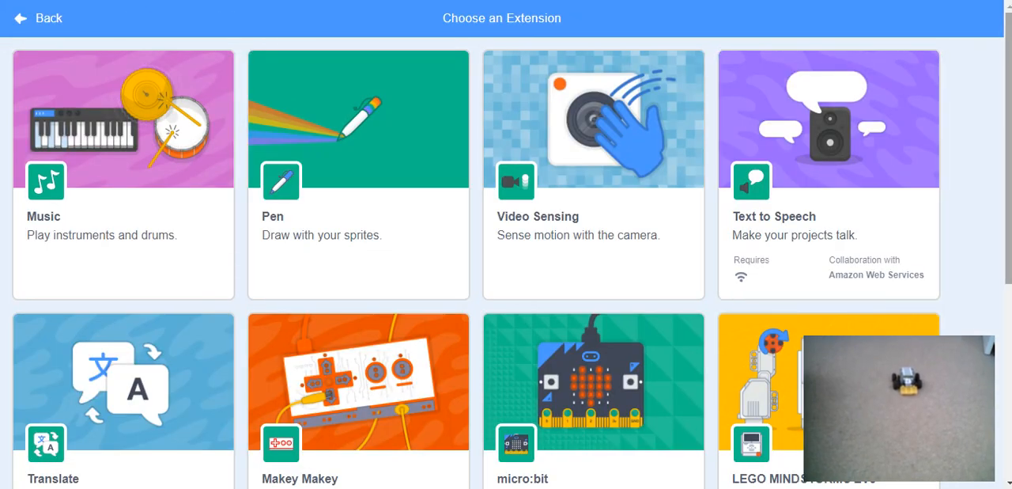
{"action": "scroll", "scroll_direction": "down", "scroll_amount": 3}
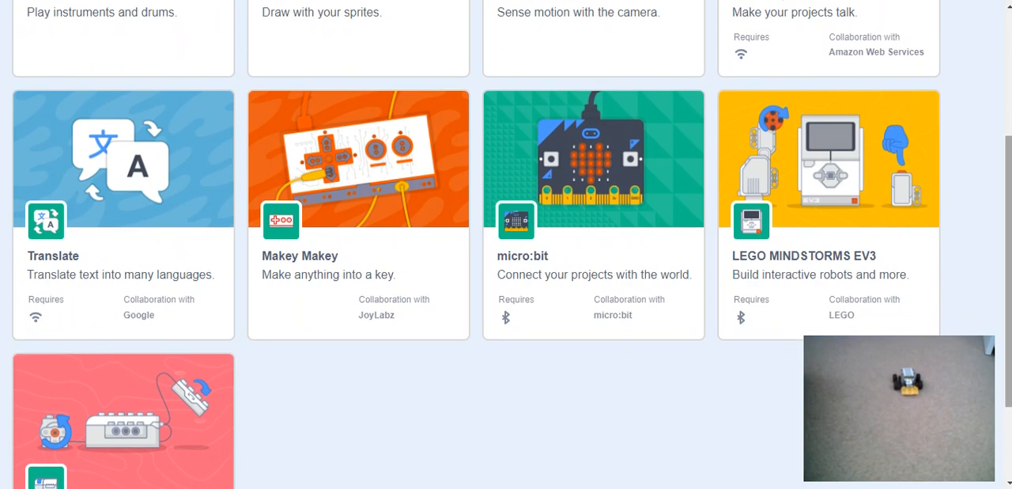
{"action": "scroll", "scroll_direction": "down", "scroll_amount": 3}
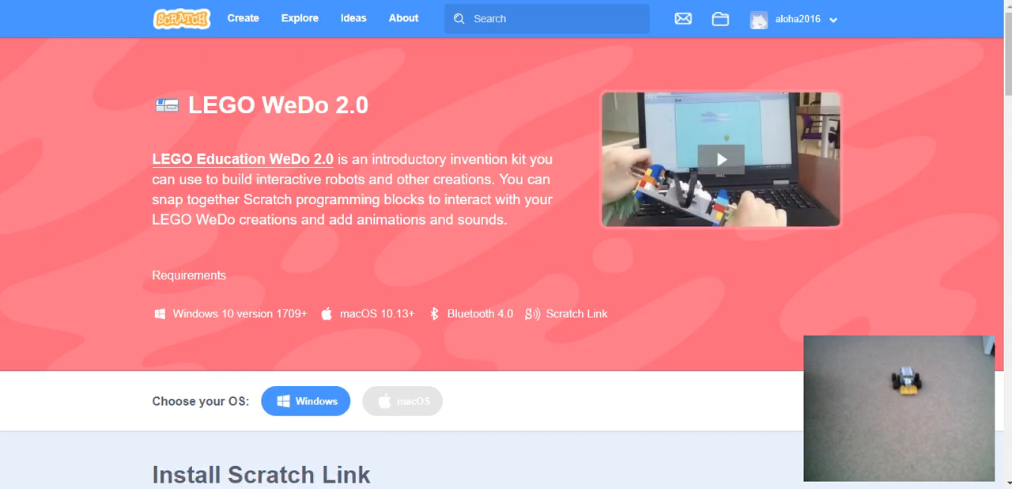
Download the Windows Scratch Link zip and reveal it in File Explorer.
{"action": "scroll", "scroll_direction": "down", "scroll_amount": 3}
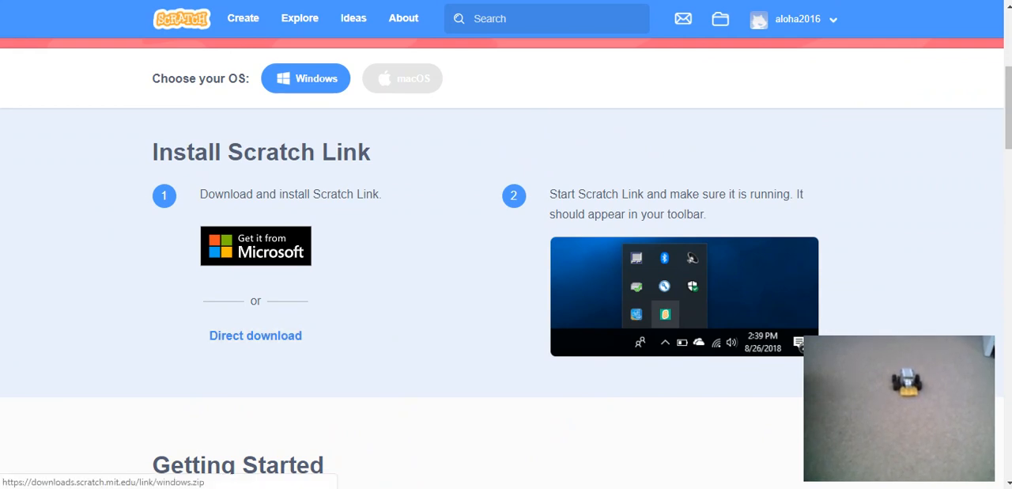
{"action": "left_click", "coordinate": [255, 335]}
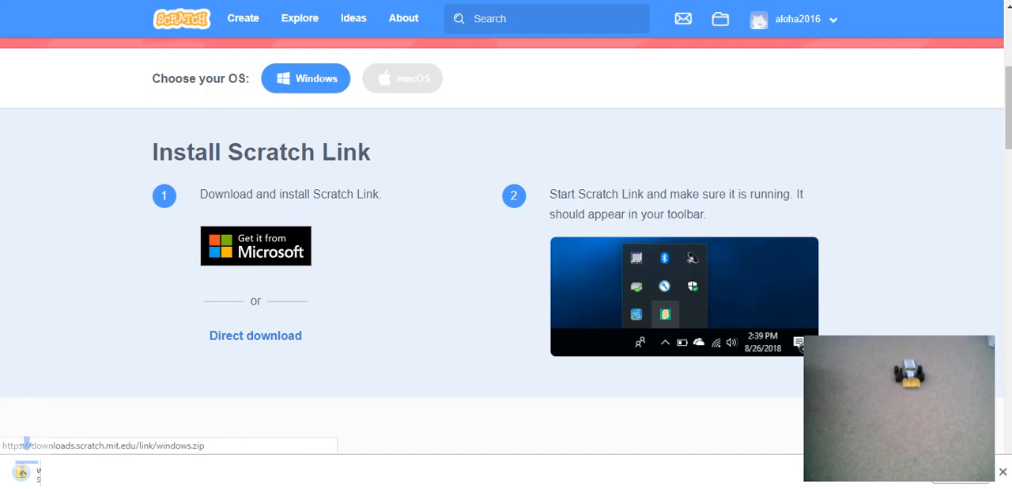
{"action": "left_click", "coordinate": [255, 335]}
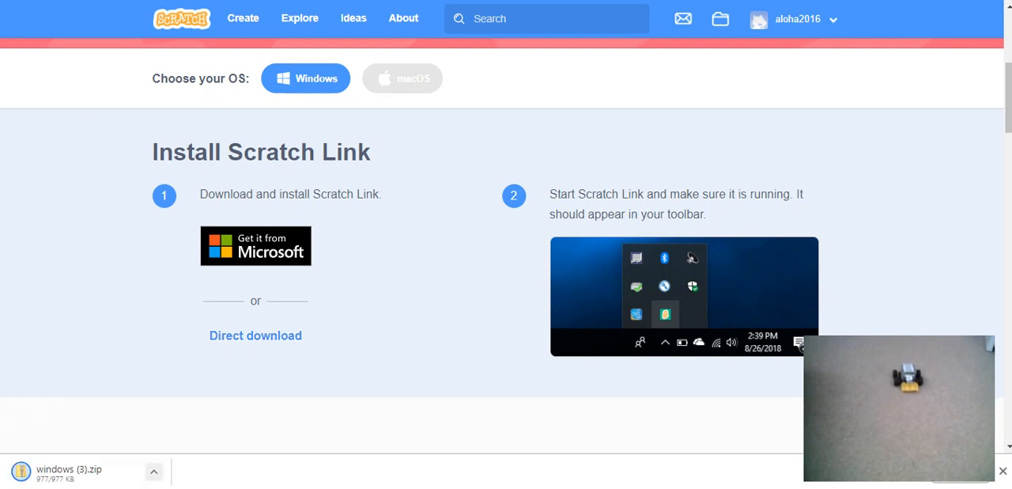
{"action": "left_click", "coordinate": [154, 471]}
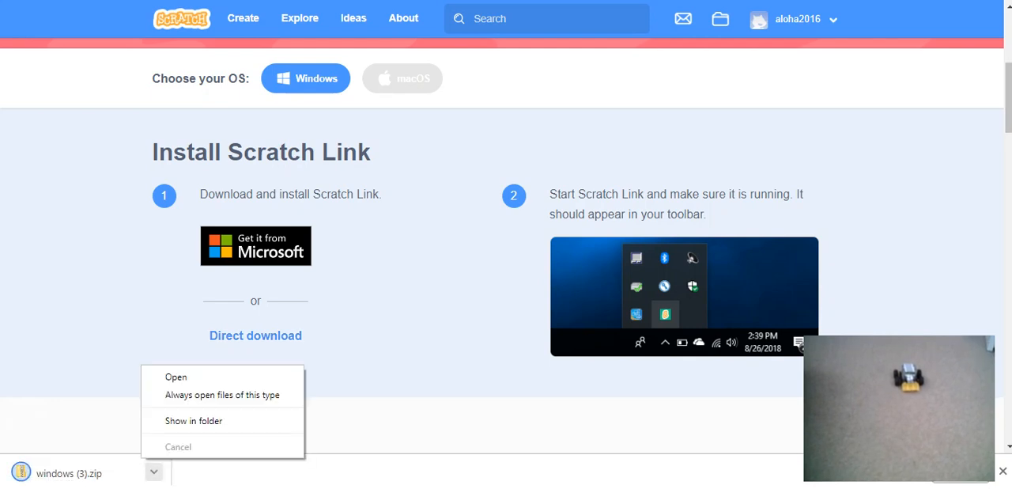
{"action": "left_click", "coordinate": [155, 472]}
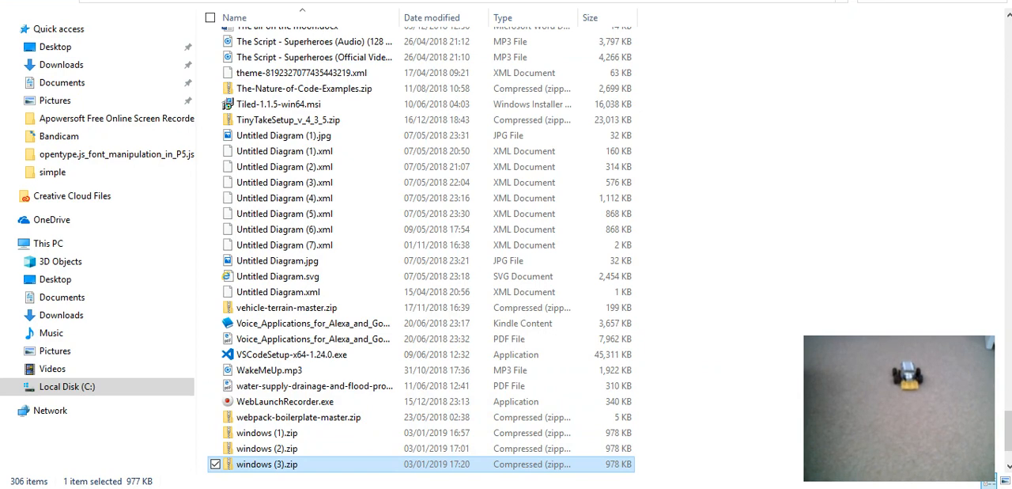
Open windows (3).zip and run ScratchLinkSetup.msi to install Scratch Link.
{"action": "double_click", "coordinate": [267, 465]}
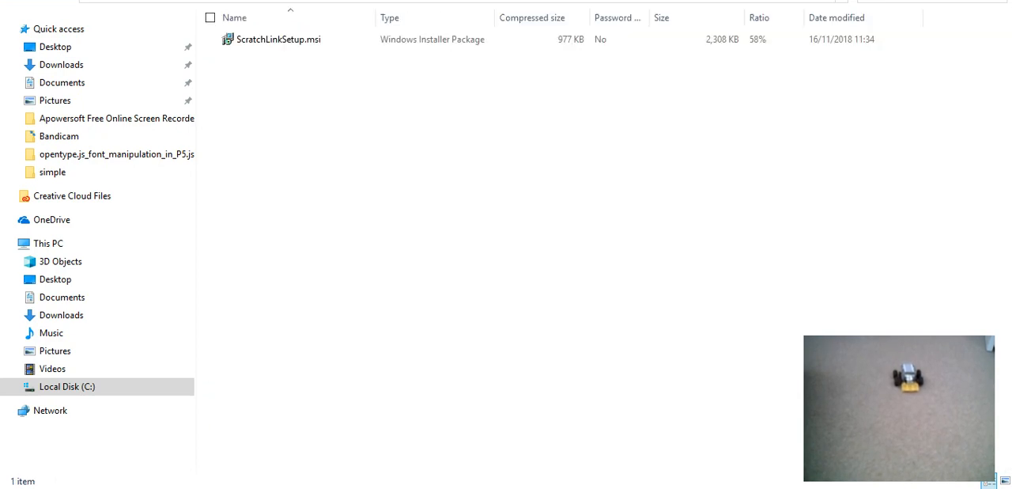
{"action": "left_click", "coordinate": [279, 39]}
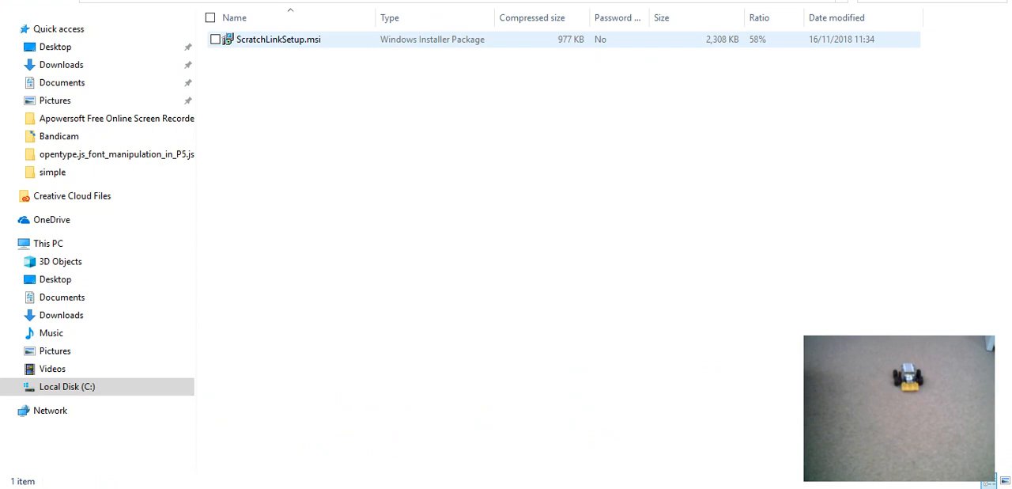
{"action": "double_click", "coordinate": [277, 39]}
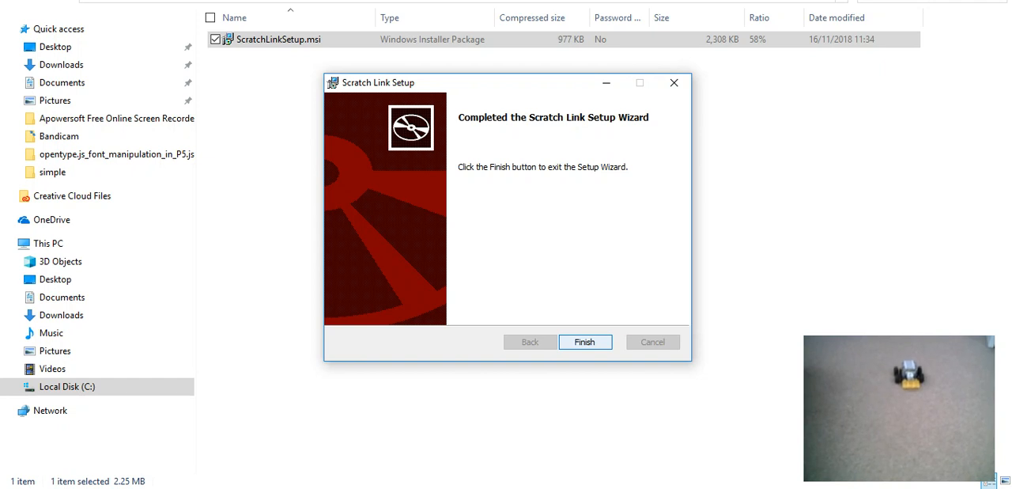
{"action": "left_click", "coordinate": [585, 341]}
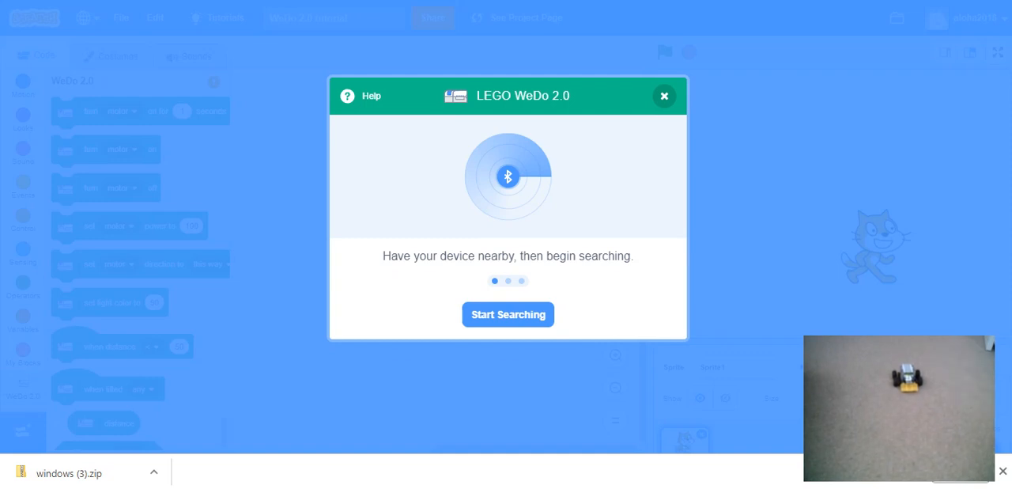
Search for the WeDo 2.0 hub and go to the editor once connected.
{"action": "left_click", "coordinate": [508, 314]}
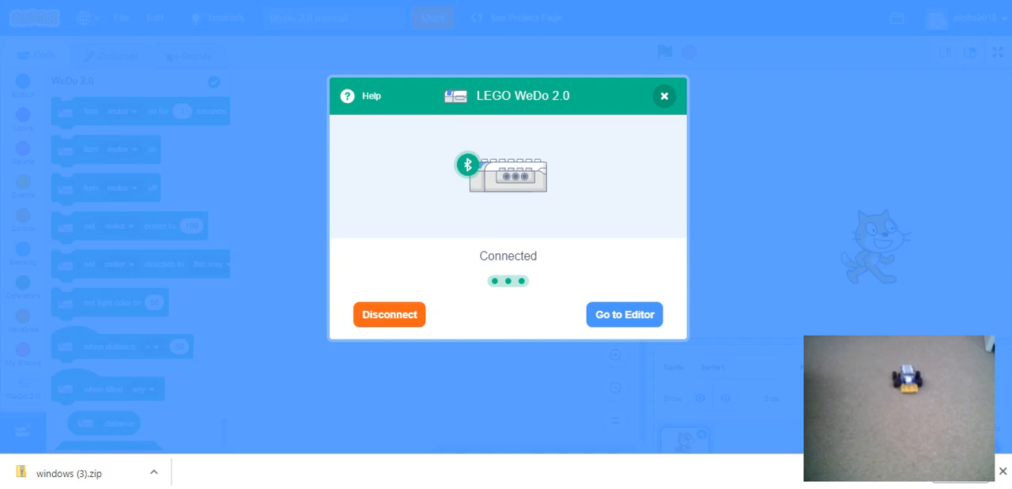
{"action": "left_click", "coordinate": [624, 314]}
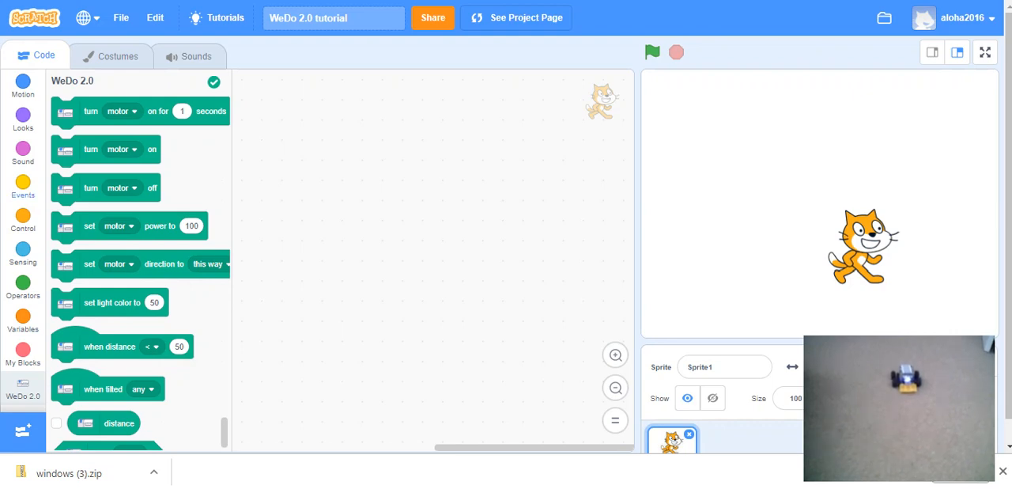
Place a 'when green flag clicked' hat in the workspace for the WeDo motor script.
{"action": "left_click", "coordinate": [23, 222]}
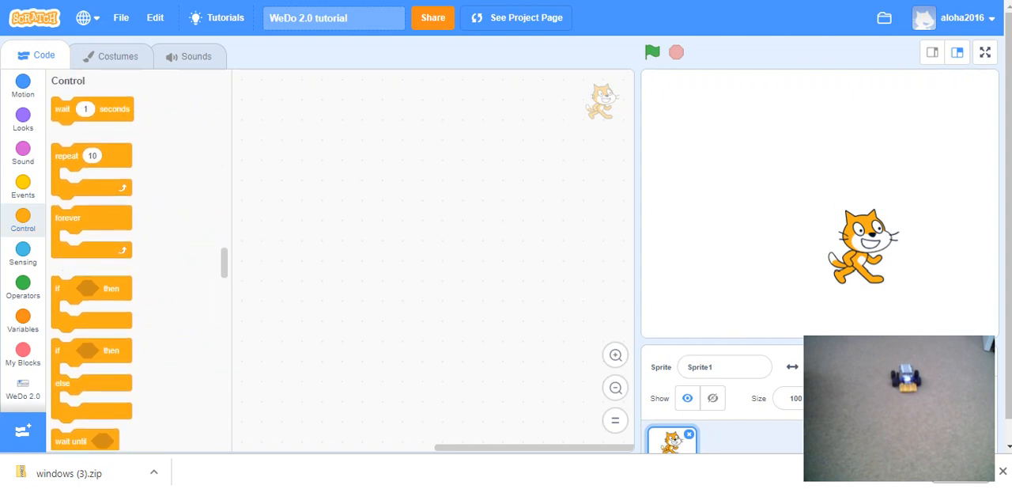
{"action": "left_click", "coordinate": [23, 186]}
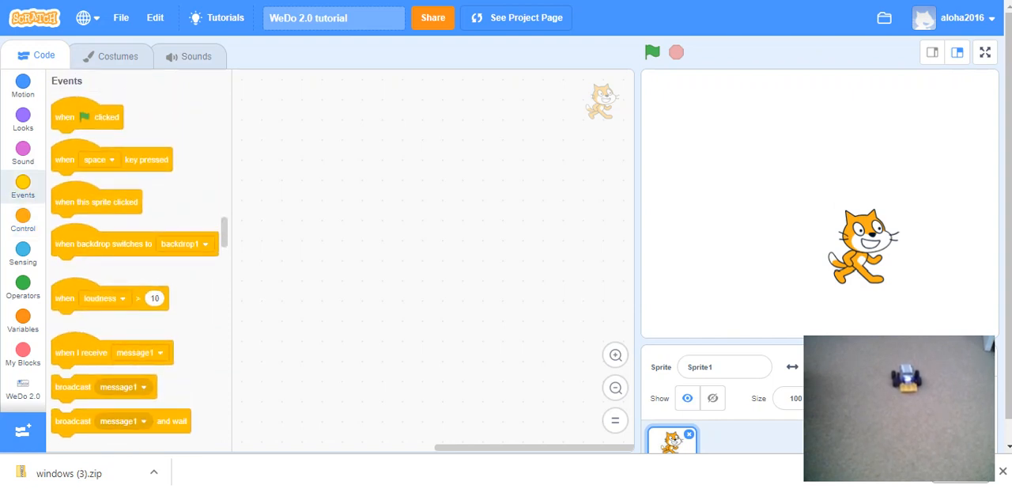
{"action": "left_click_drag", "start_coordinate": [87, 116], "coordinate": [475, 179]}
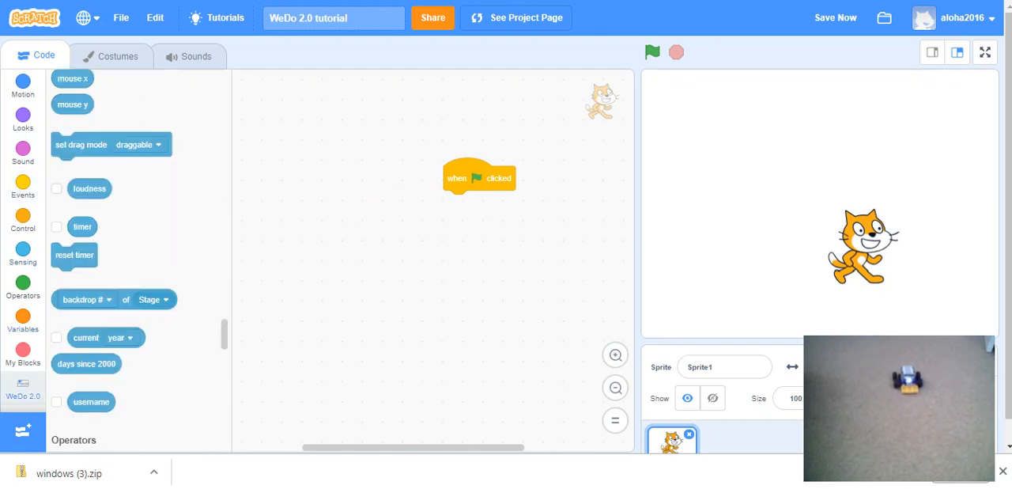
{"action": "left_click", "coordinate": [23, 388]}
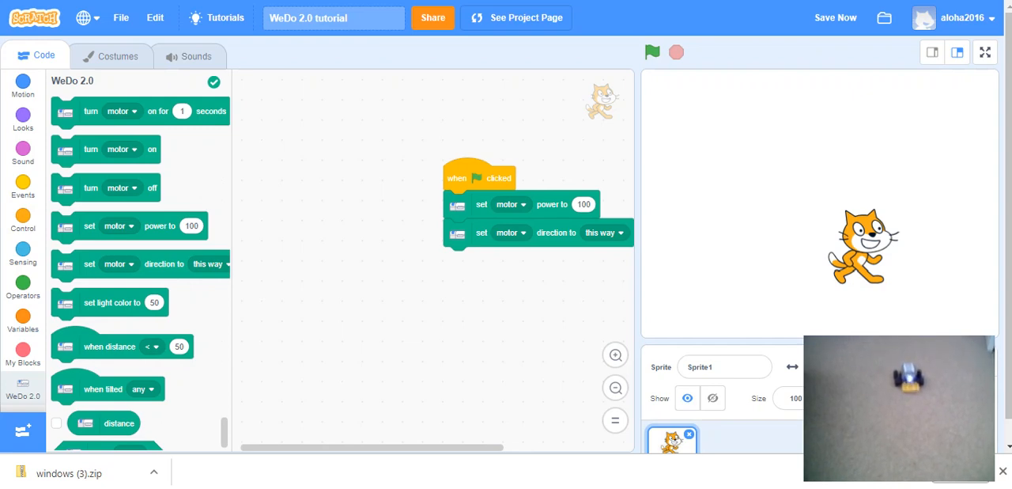
{"action": "mouse_move", "coordinate": [676, 53]}
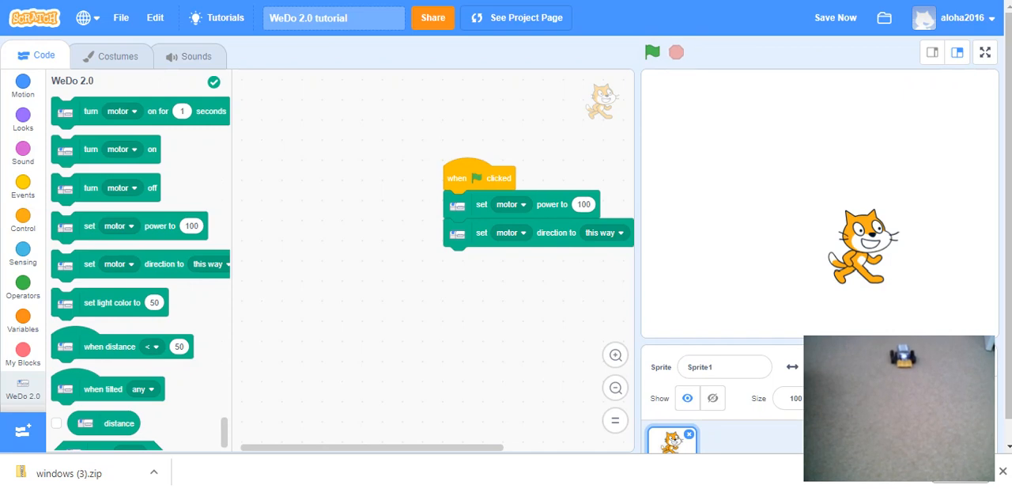
Try motor direction 'that way', stop the script, then set direction to 'reverse'.
{"action": "left_click", "coordinate": [603, 233]}
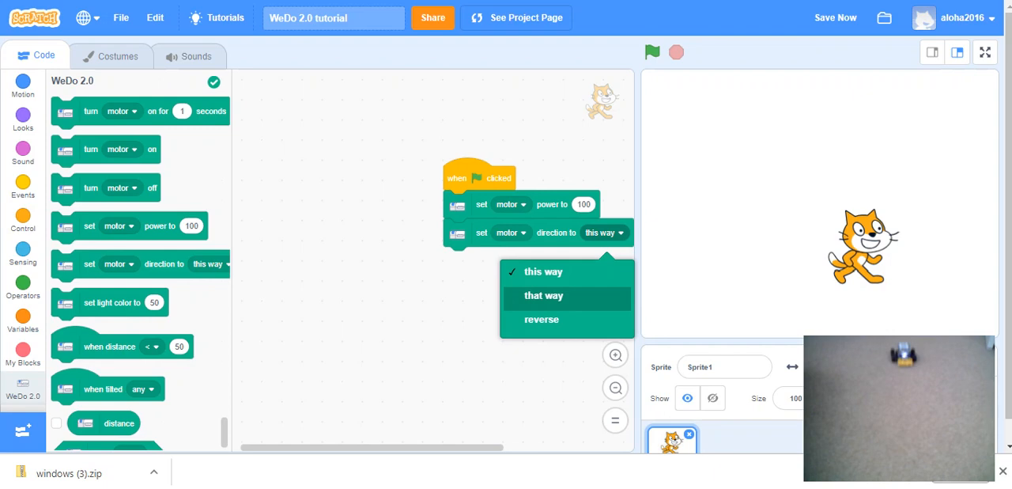
{"action": "left_click", "coordinate": [543, 295]}
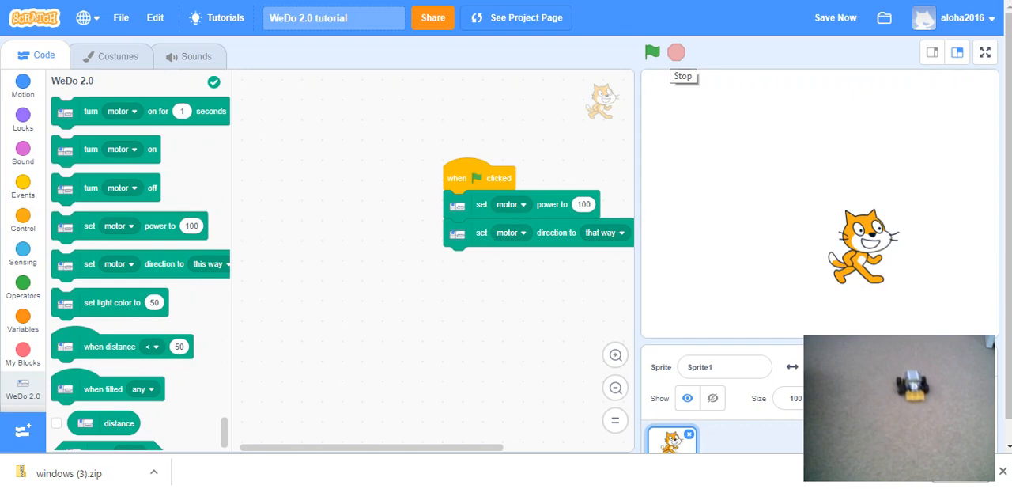
{"action": "left_click", "coordinate": [652, 52]}
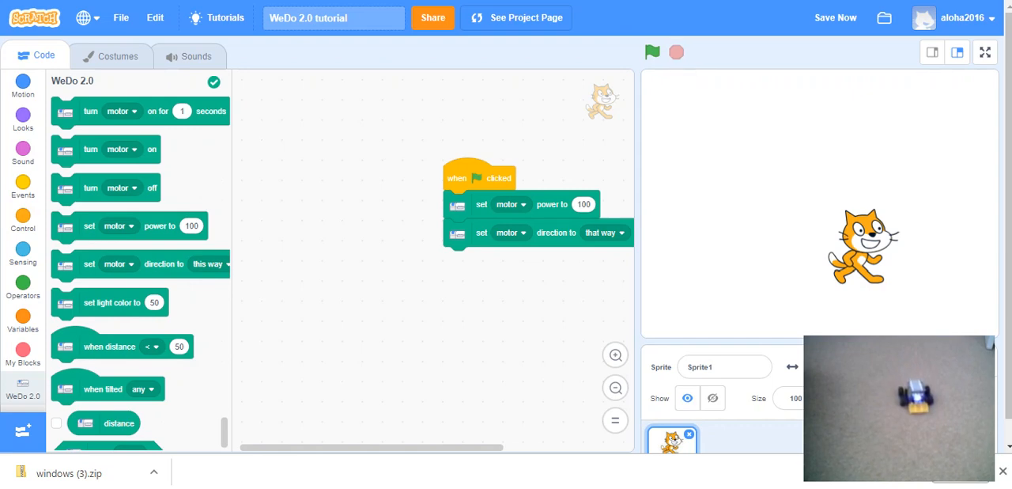
{"action": "left_click", "coordinate": [603, 232]}
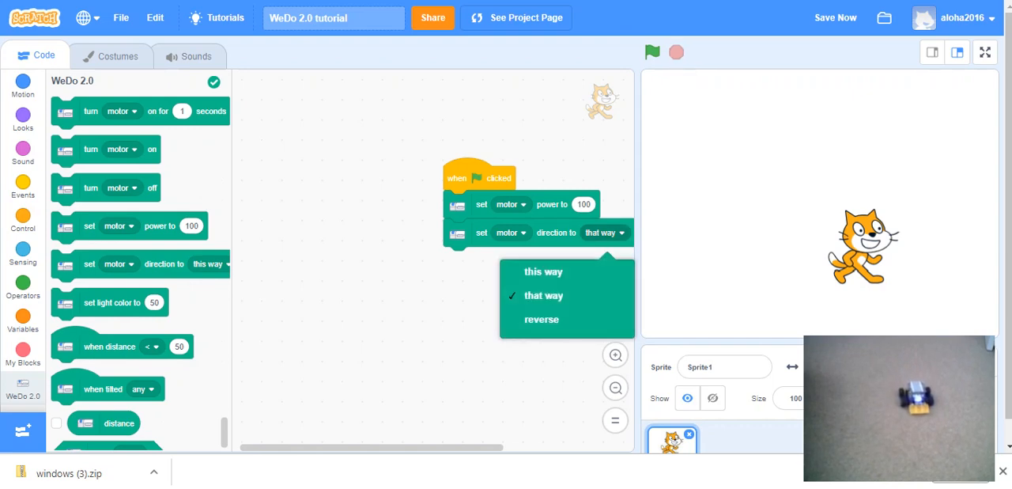
{"action": "left_click", "coordinate": [542, 319]}
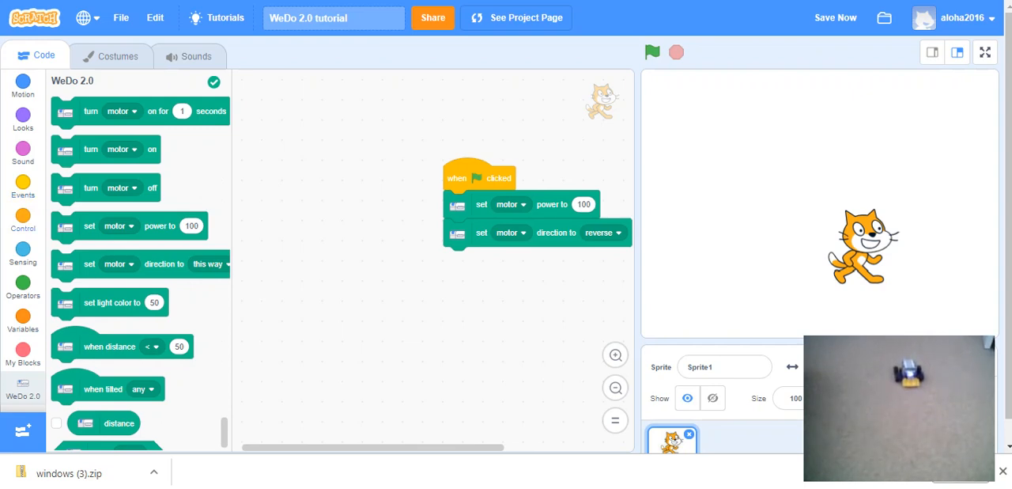
{"action": "left_click", "coordinate": [23, 185]}
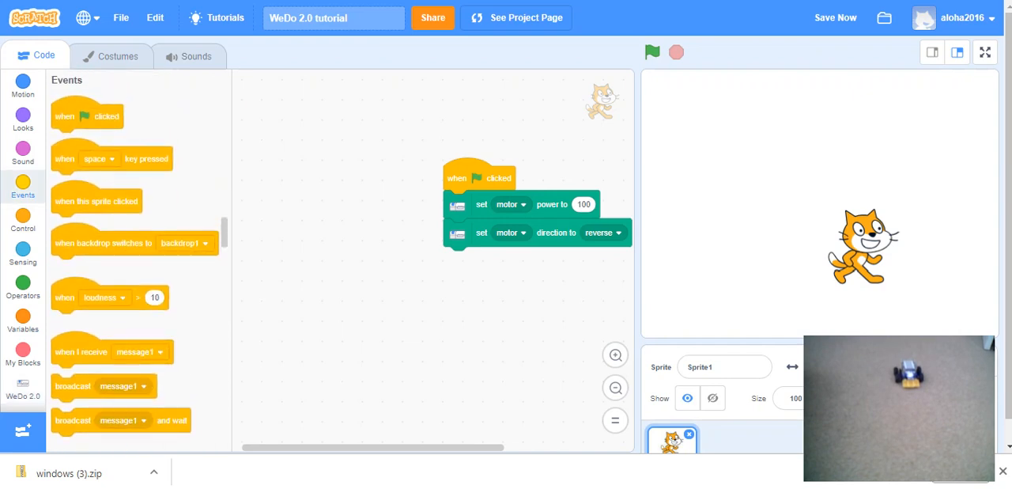
Add a 'when space key pressed' hat with a WeDo 'turn motor off' block.
{"action": "left_click_drag", "start_coordinate": [111, 159], "coordinate": [365, 212]}
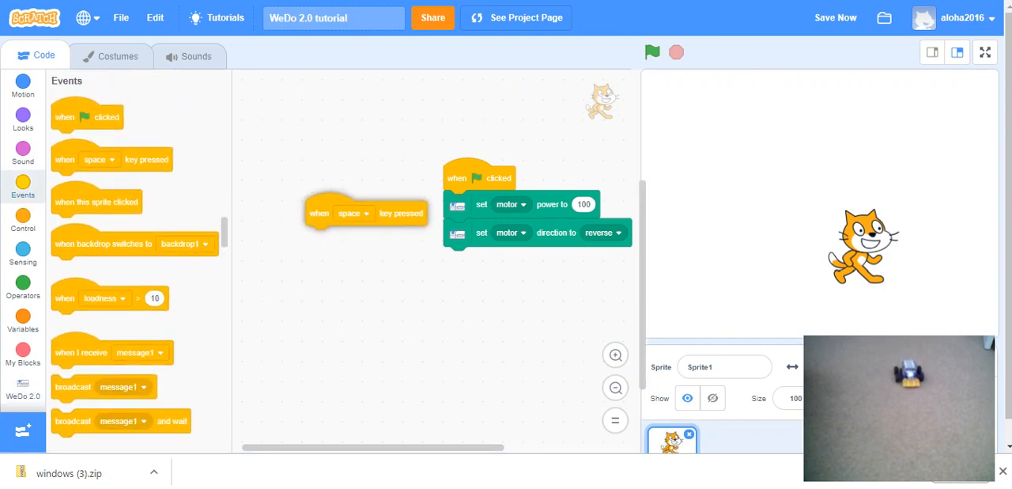
{"action": "left_click_drag", "start_coordinate": [365, 213], "coordinate": [341, 172]}
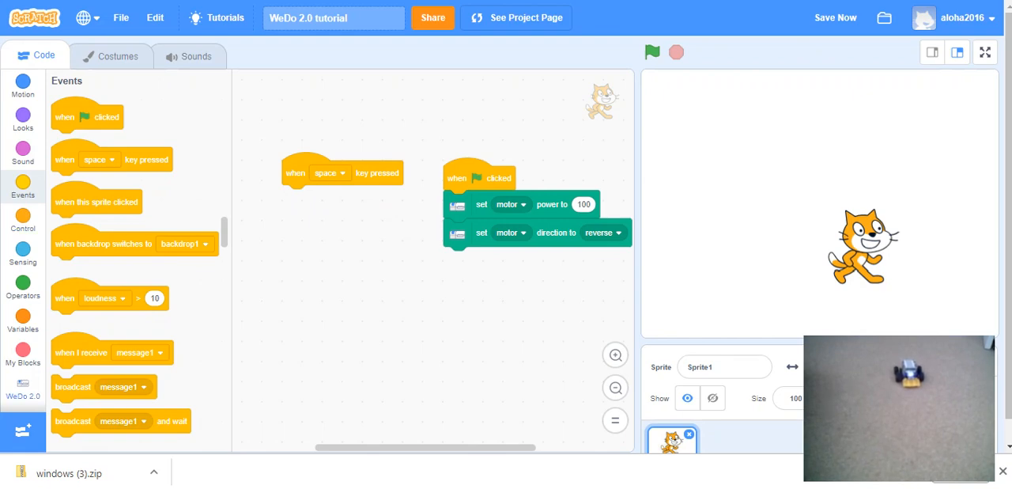
{"action": "left_click", "coordinate": [23, 388]}
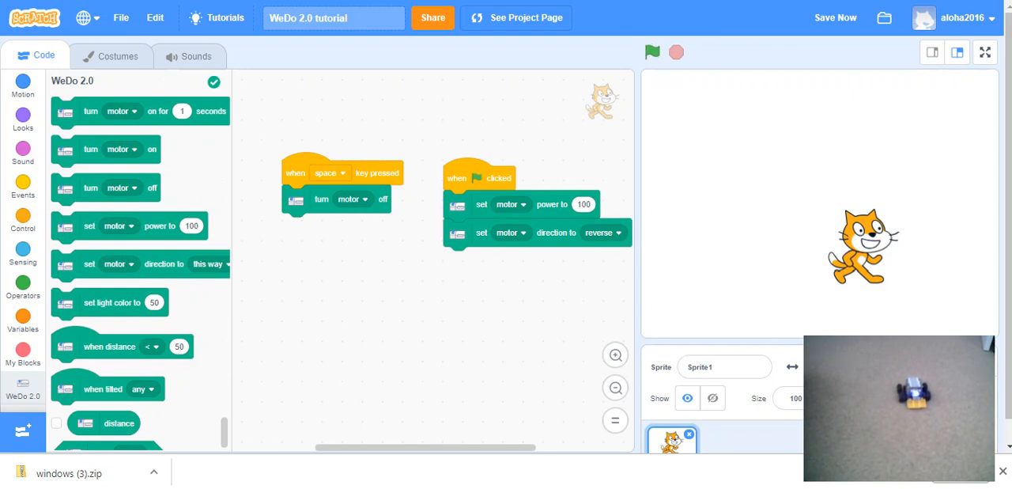
{"action": "left_click", "coordinate": [836, 18]}
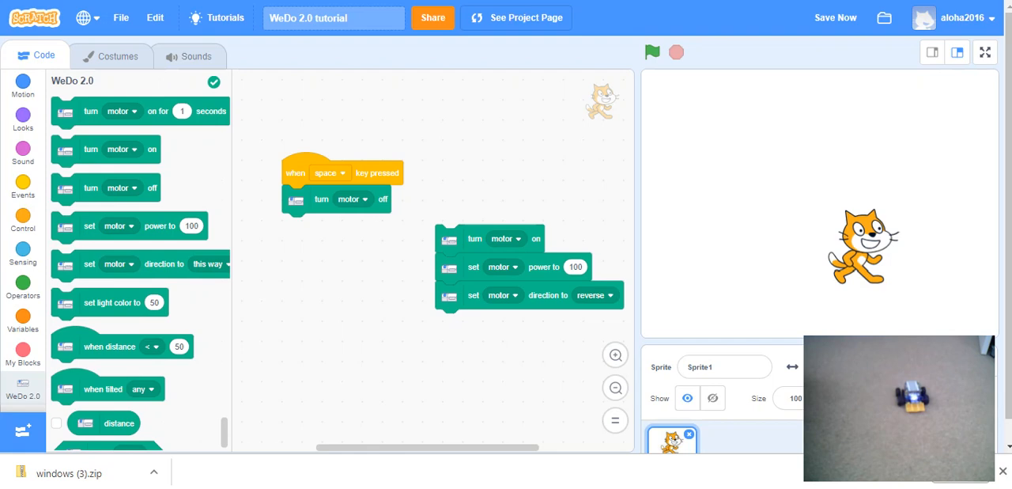
Cap the motor stack with an up-arrow key hat and set direction to 'that way'.
{"action": "left_click", "coordinate": [23, 187]}
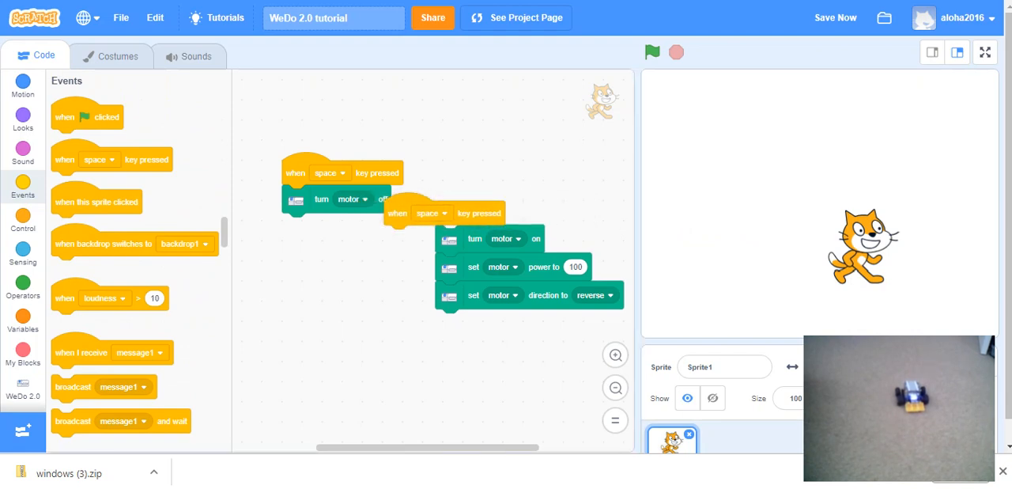
{"action": "left_click_drag", "start_coordinate": [398, 213], "coordinate": [451, 214]}
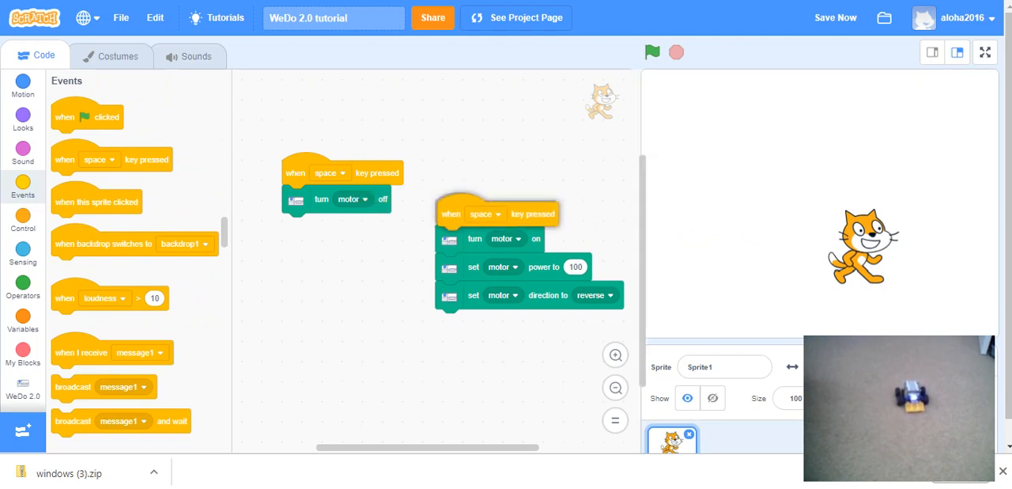
{"action": "left_click", "coordinate": [485, 213]}
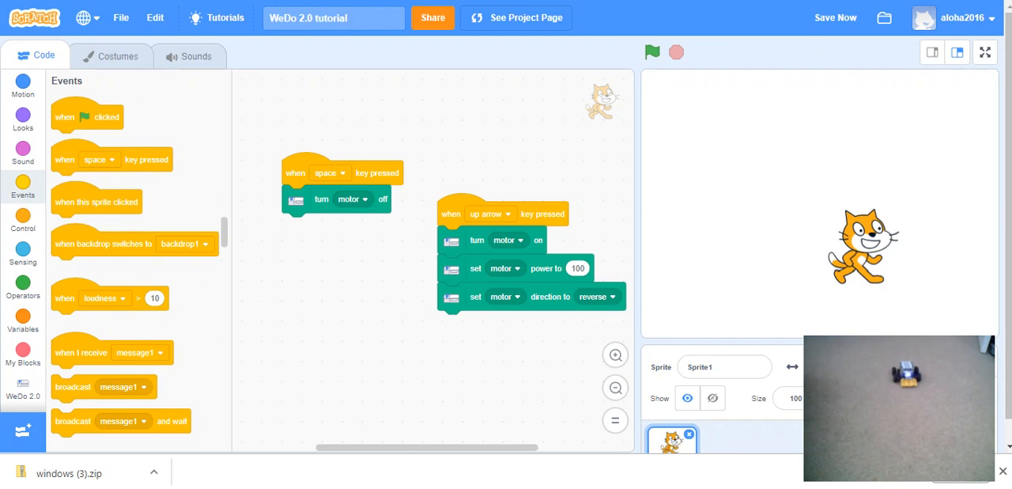
{"action": "left_click", "coordinate": [598, 297]}
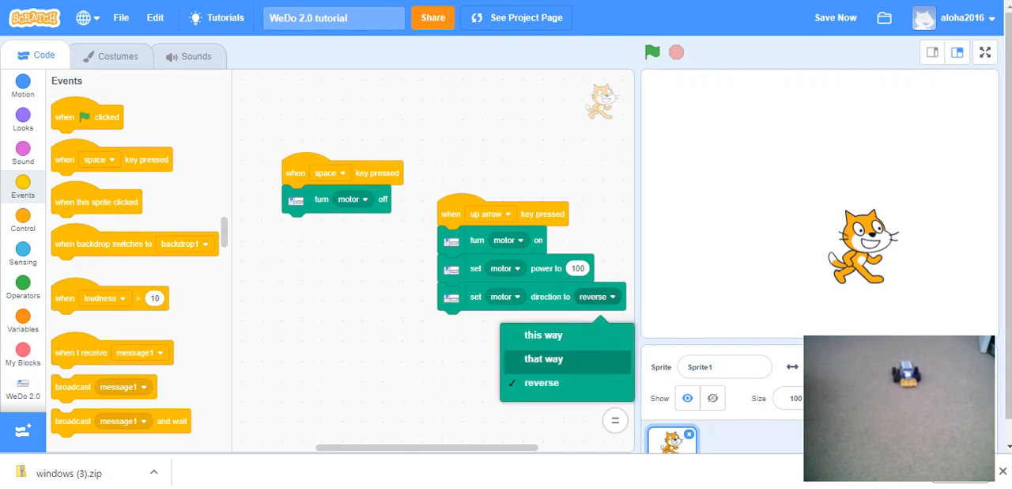
{"action": "left_click", "coordinate": [544, 358]}
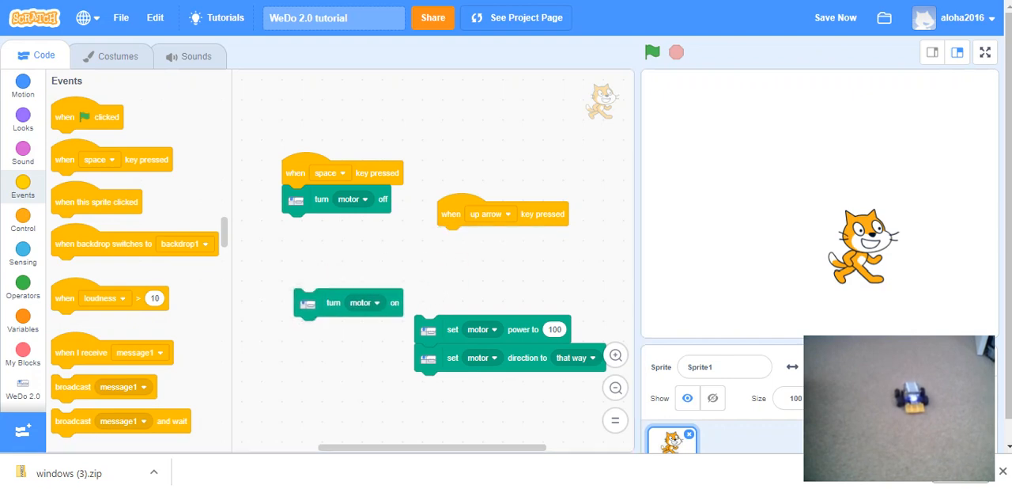
Reattach the power 100 and reverse direction blocks under the up-arrow hat.
{"action": "left_click_drag", "start_coordinate": [452, 329], "coordinate": [483, 243]}
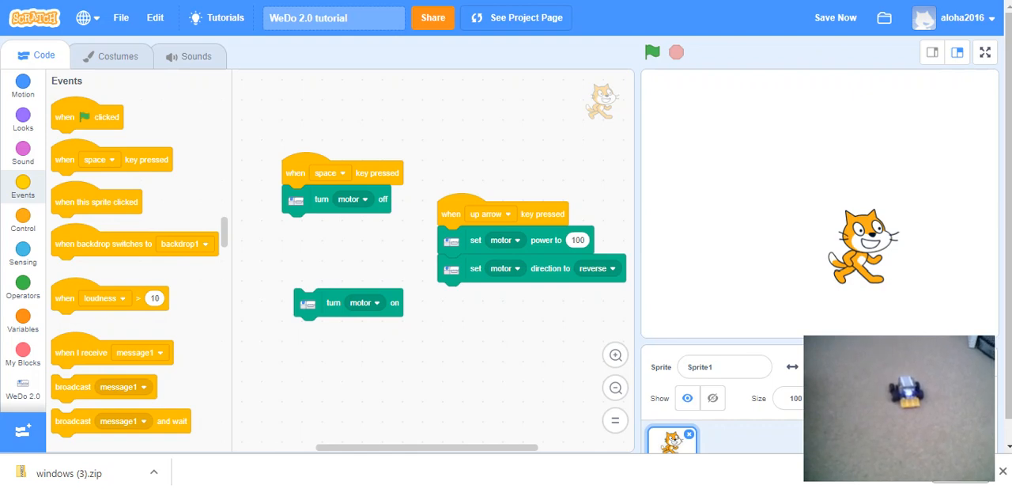
{"action": "left_click", "coordinate": [23, 388]}
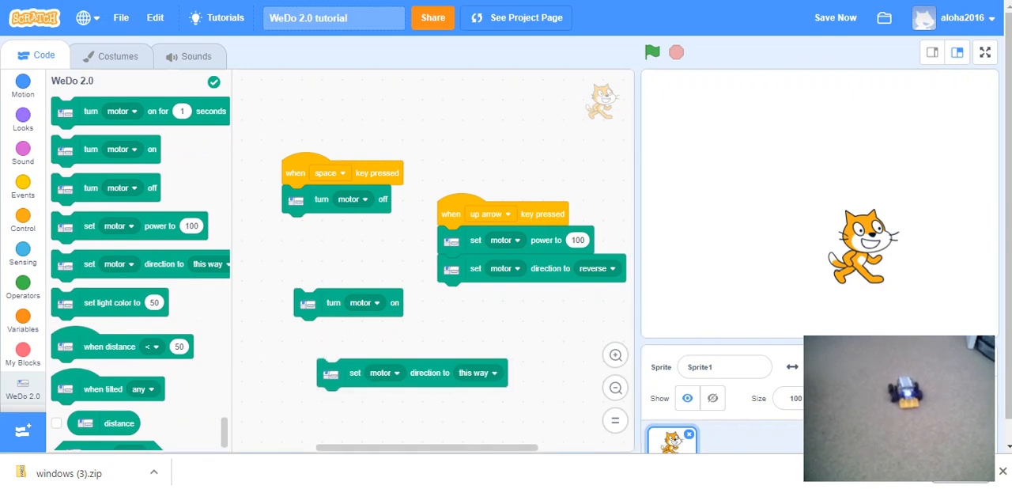
Snap 'turn motor on' under the up-arrow hat above power 100 and reverse direction.
{"action": "left_click", "coordinate": [385, 372]}
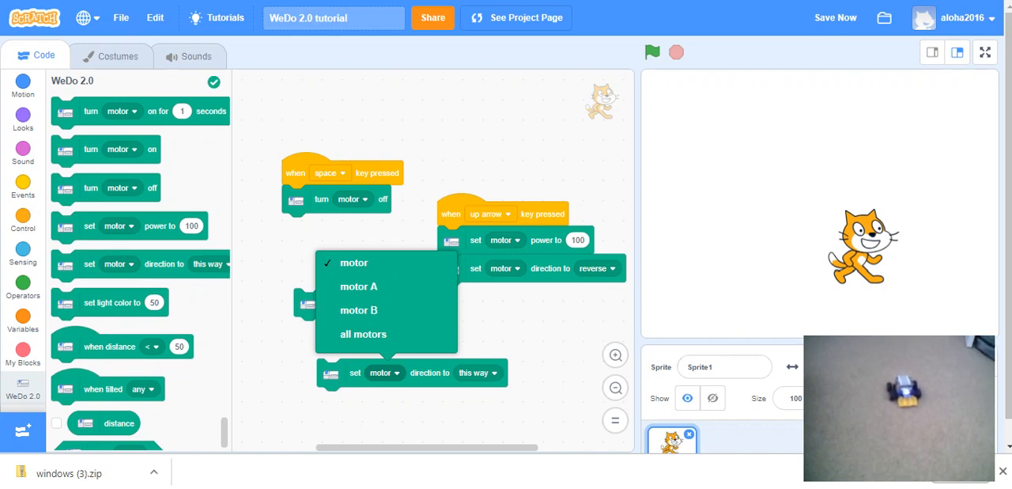
{"action": "left_click", "coordinate": [353, 262]}
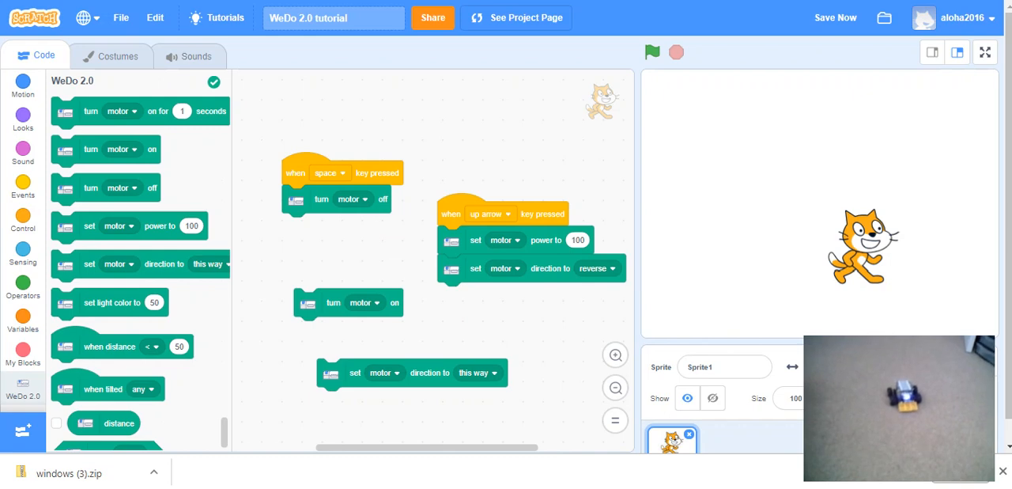
{"action": "left_click", "coordinate": [836, 18]}
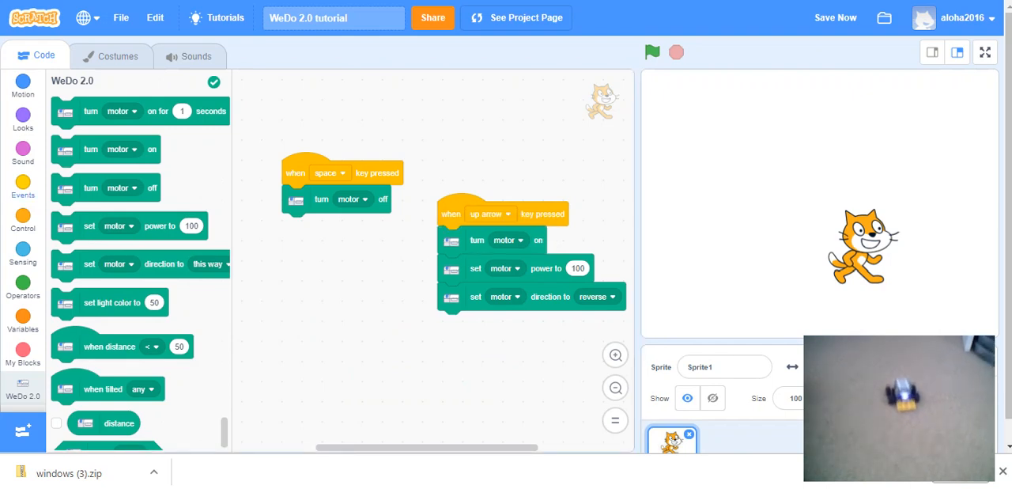
{"action": "left_click", "coordinate": [23, 188]}
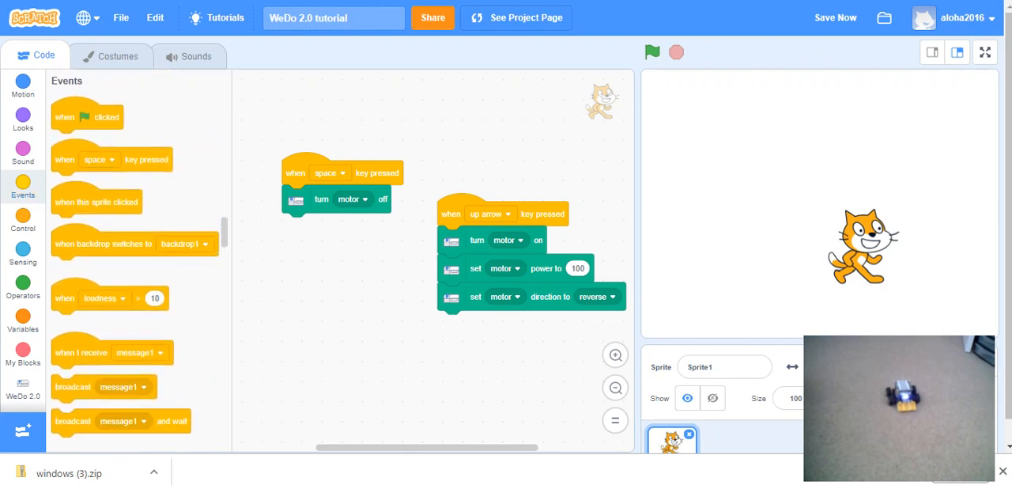
Add a new key-pressed hat block triggered by the down arrow key.
{"action": "left_click_drag", "start_coordinate": [112, 159], "coordinate": [225, 221]}
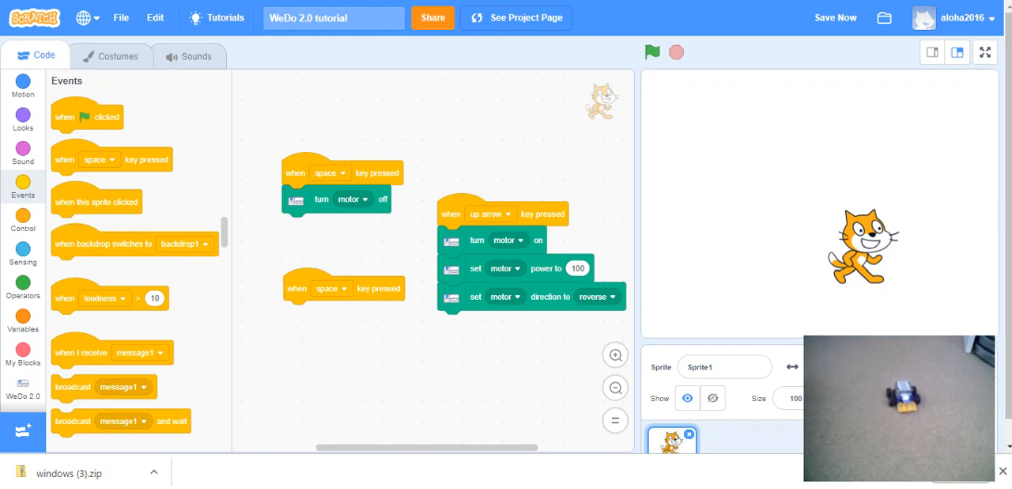
{"action": "left_click", "coordinate": [331, 288]}
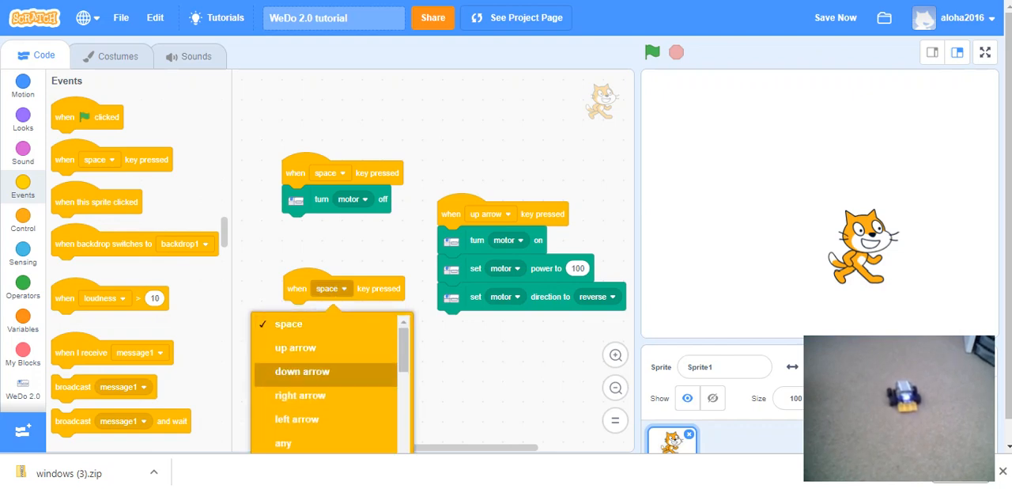
{"action": "left_click", "coordinate": [302, 371]}
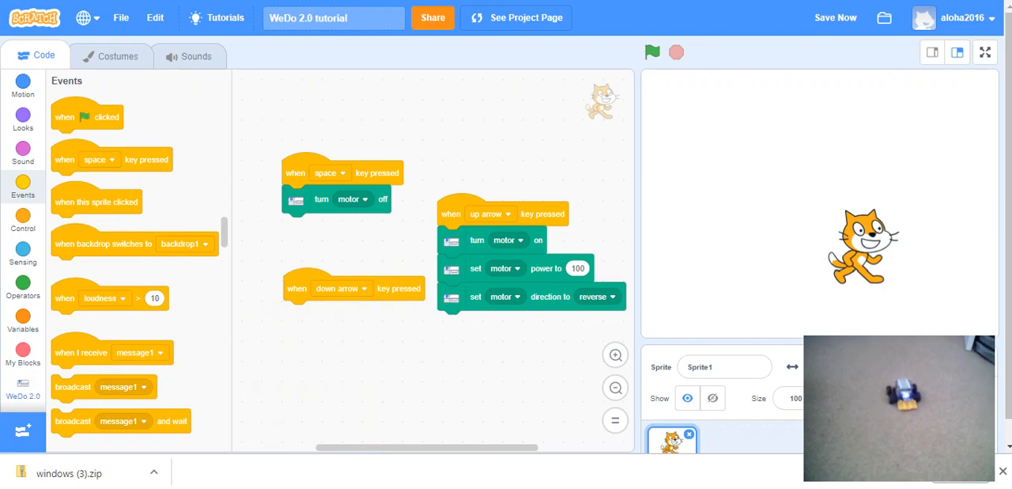
Drive the down-arrow motor at power 100 in reverse; set up arrow direction to 'that way'.
{"action": "left_click", "coordinate": [23, 387]}
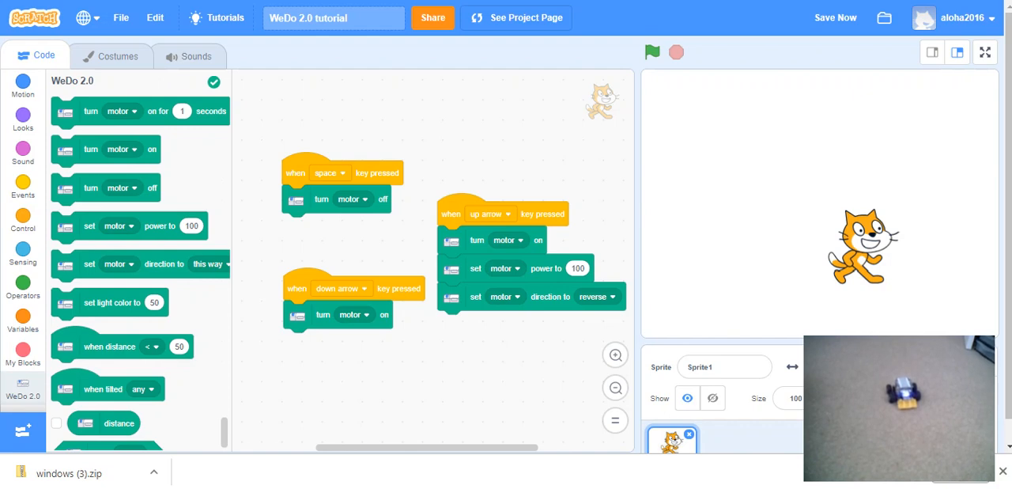
{"action": "left_click_drag", "start_coordinate": [131, 226], "coordinate": [332, 343]}
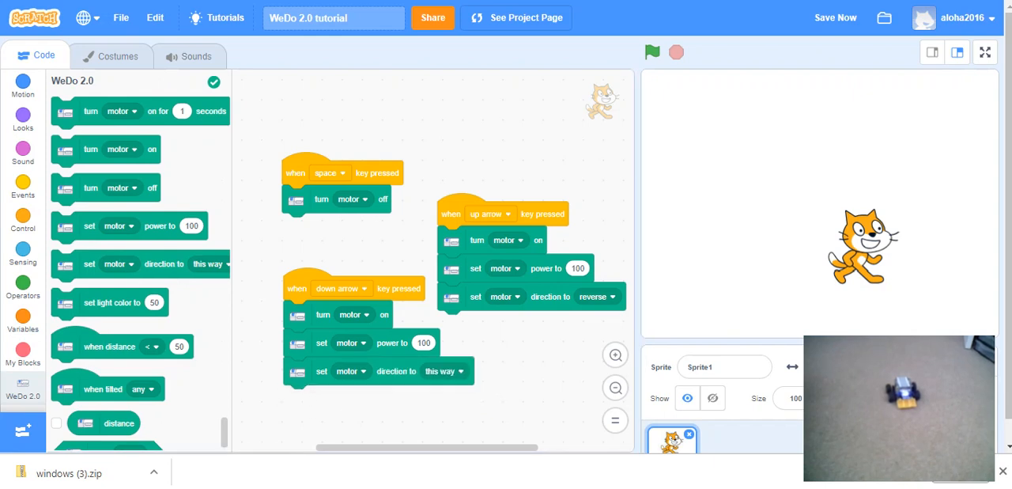
{"action": "left_click", "coordinate": [453, 370]}
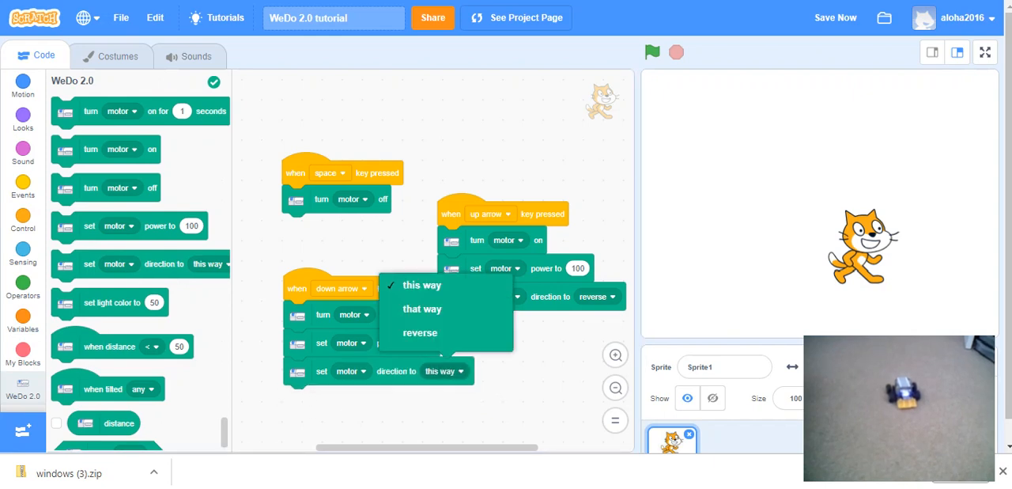
{"action": "left_click", "coordinate": [420, 332]}
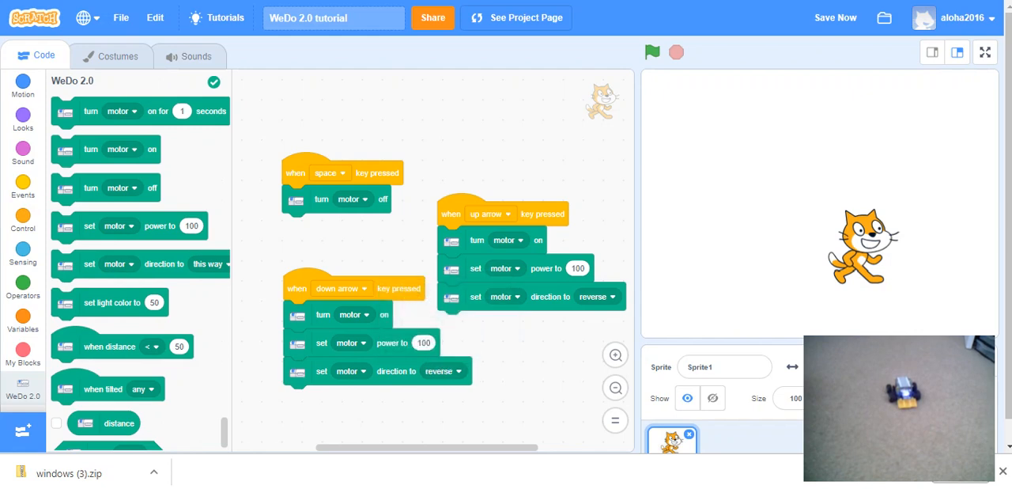
{"action": "left_click", "coordinate": [594, 296]}
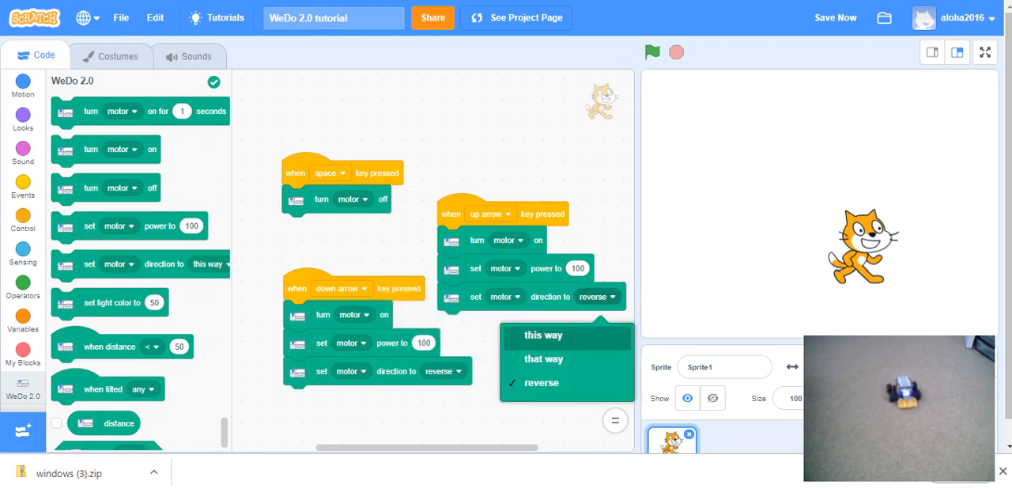
{"action": "mouse_move", "coordinate": [544, 358]}
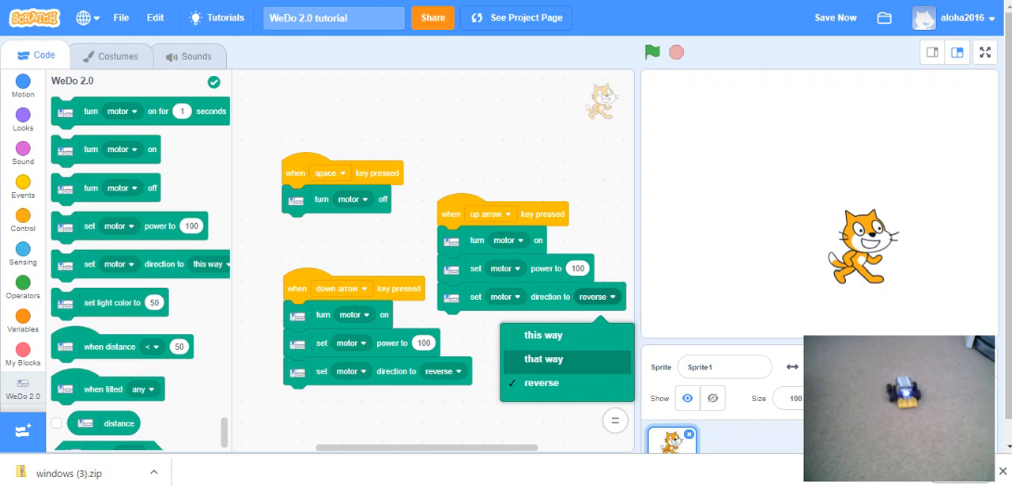
{"action": "left_click", "coordinate": [544, 358]}
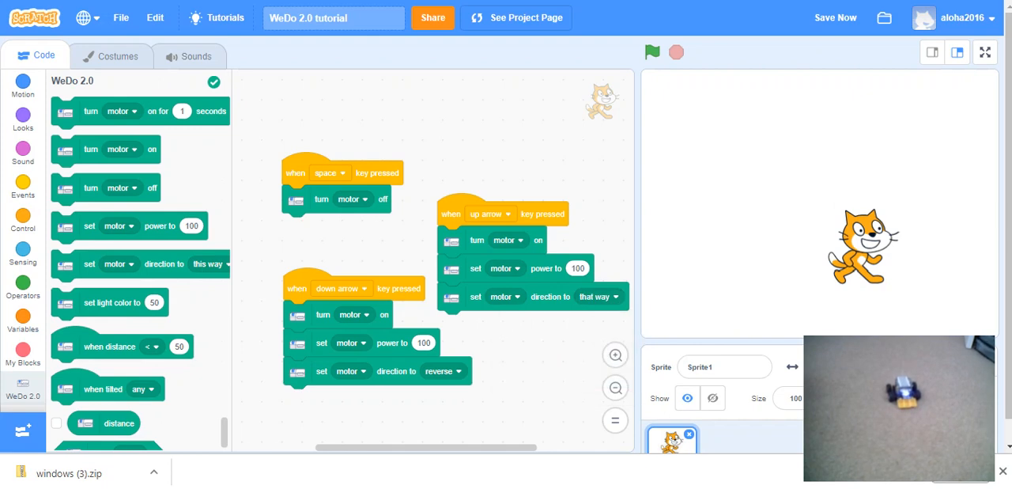